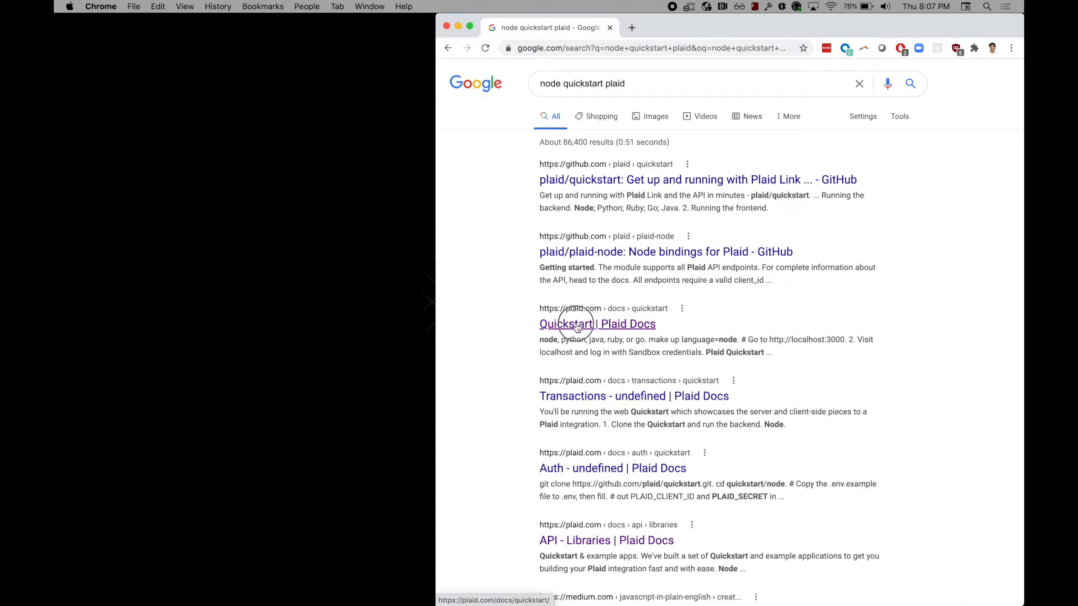
Reach the Quickstart setup section of Plaid's docs with the Docker commands in view.
left_click(596, 323)
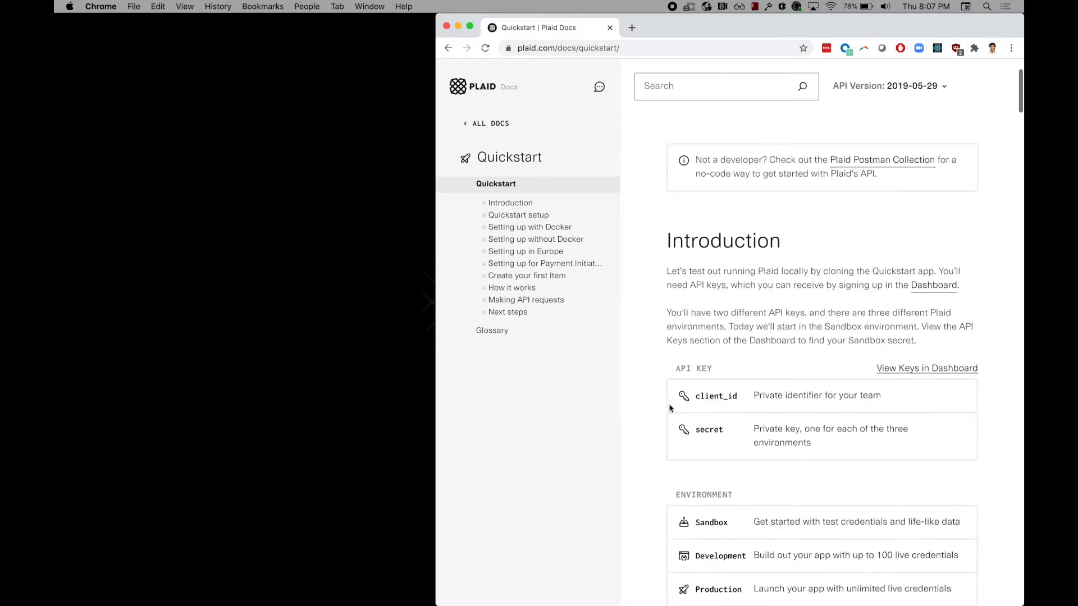
left_click(518, 215)
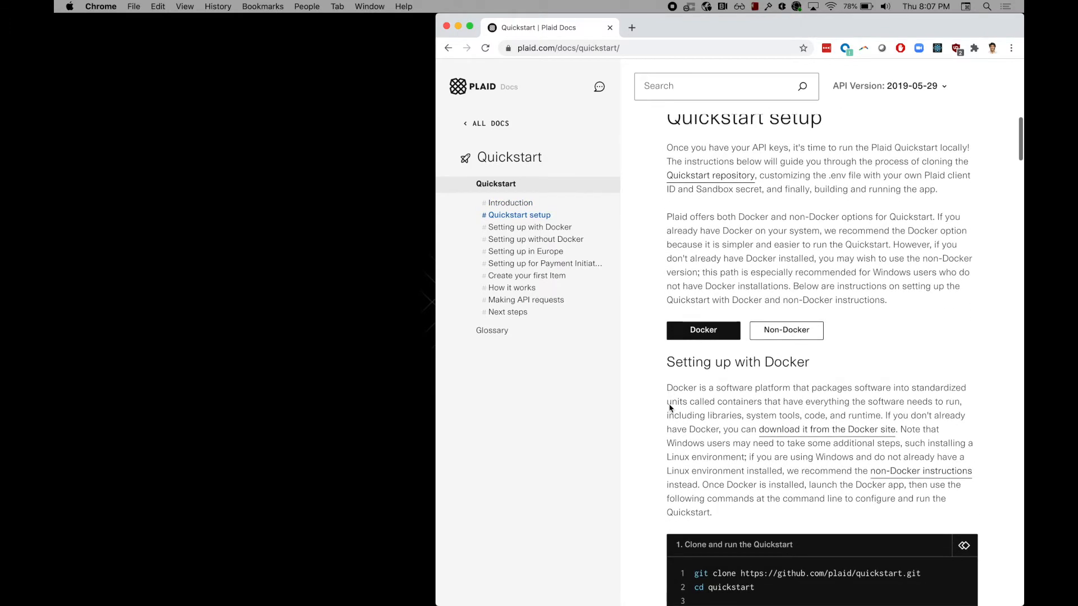
mouse_move(659, 328)
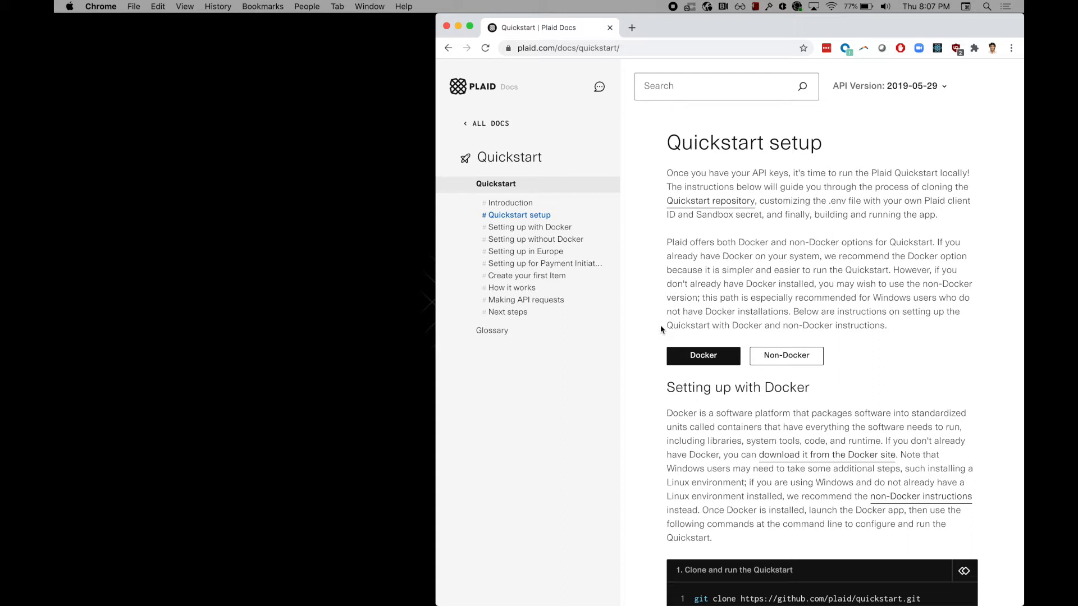
scroll("down", 3)
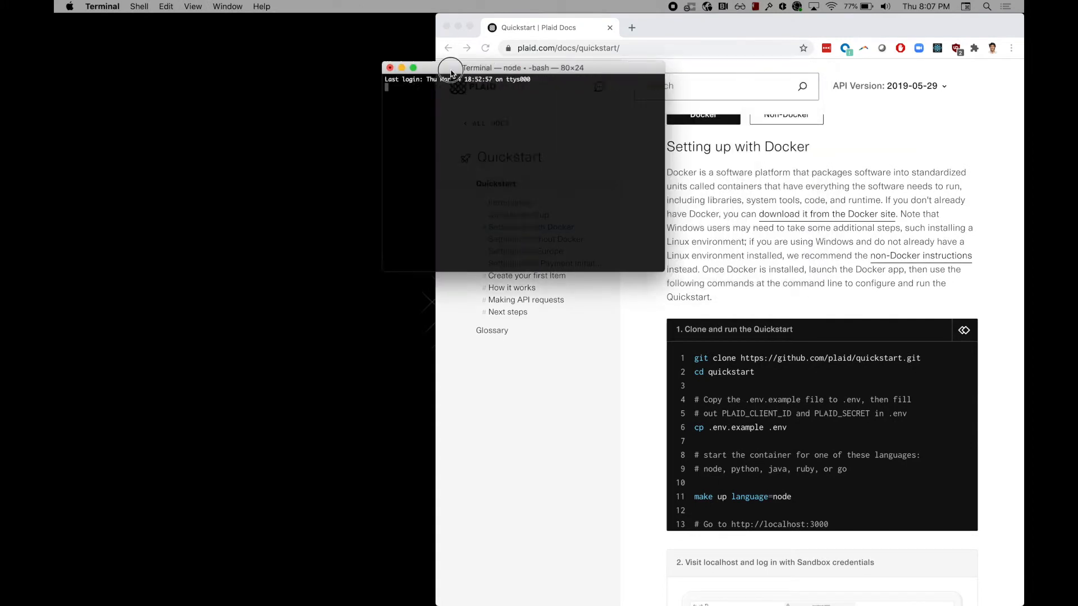
From the Desktop, clone plaid/quickstart and copy .env.example to .env inside it.
left_click_drag(450, 72, 233, 95)
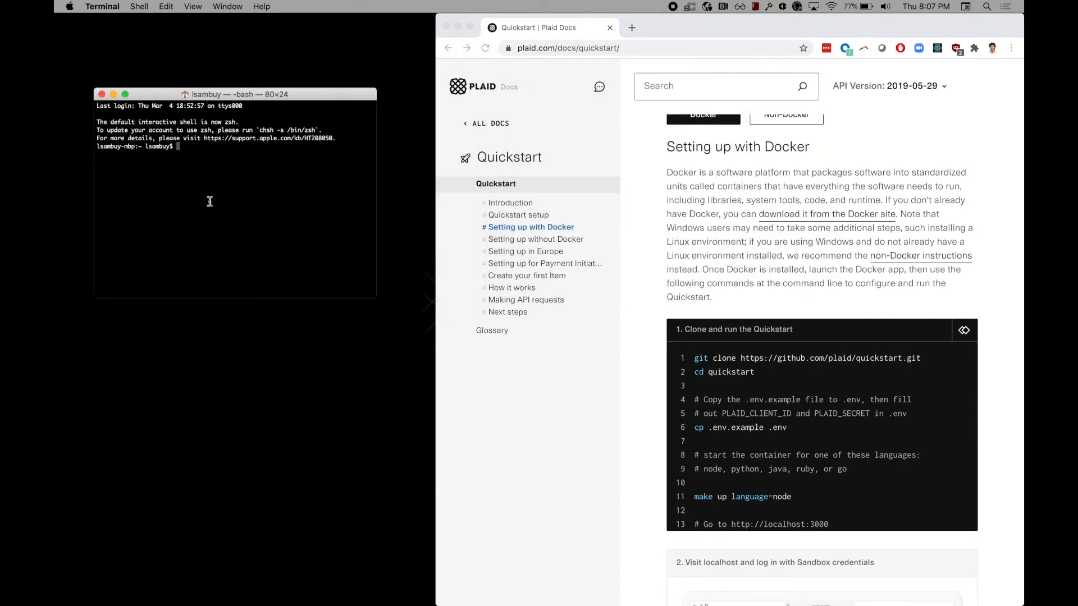
type("c")
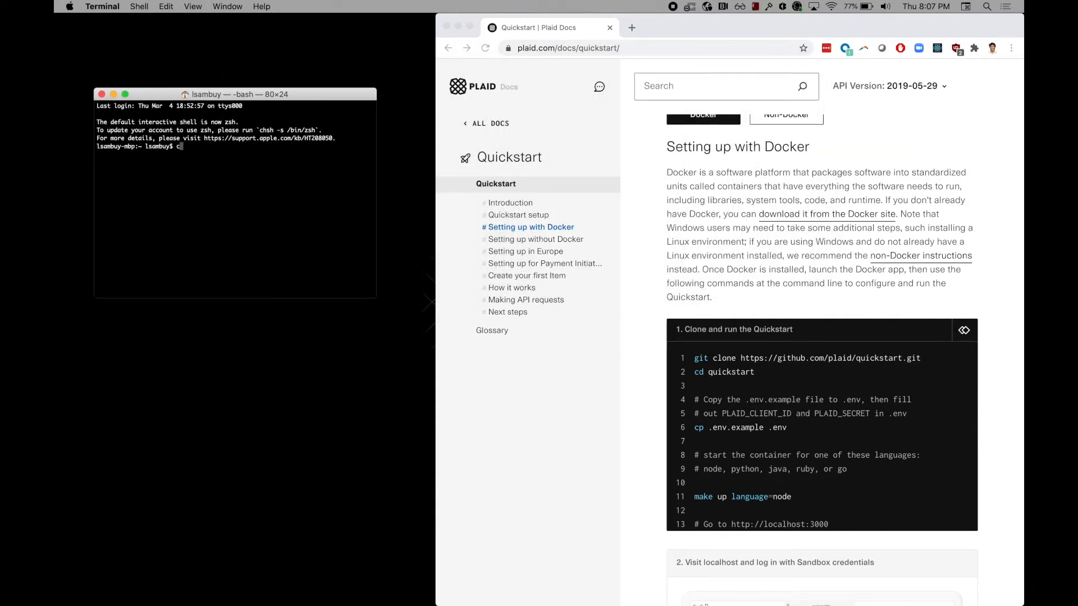
type("d Desk")
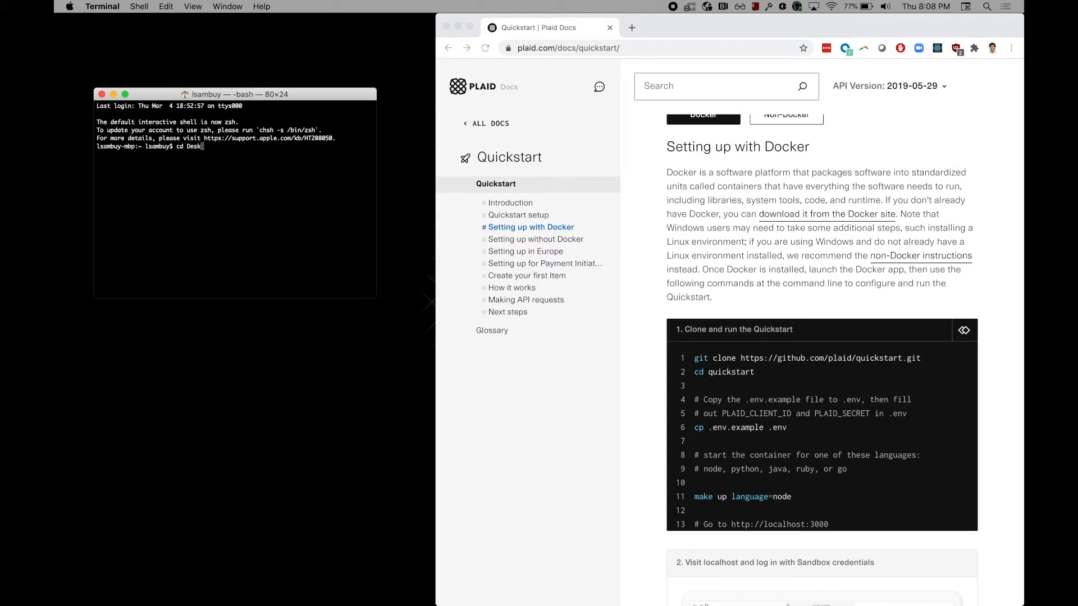
type("top")
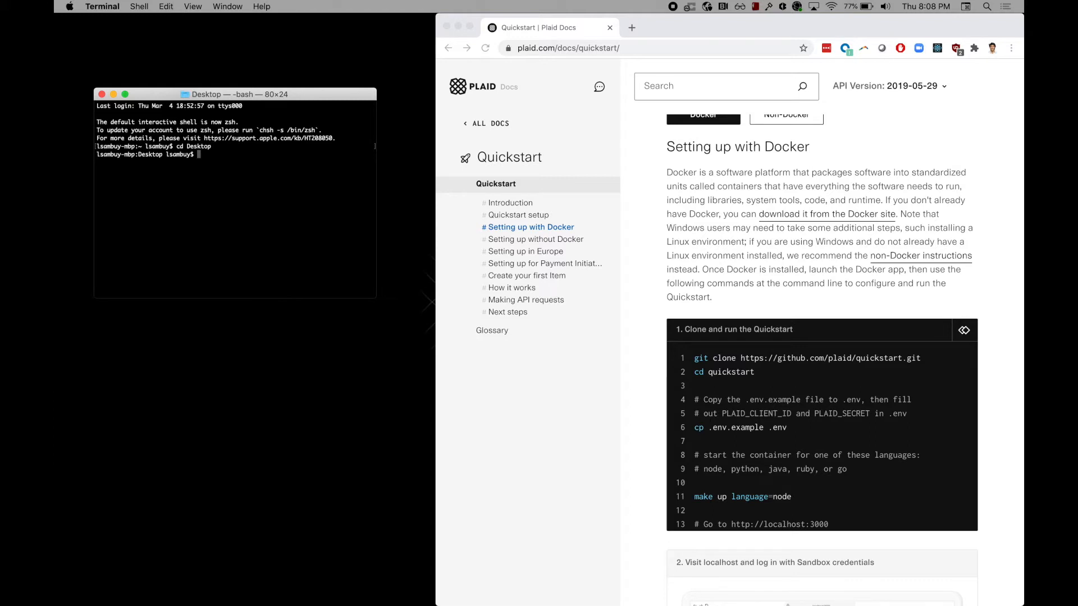
mouse_move(861, 449)
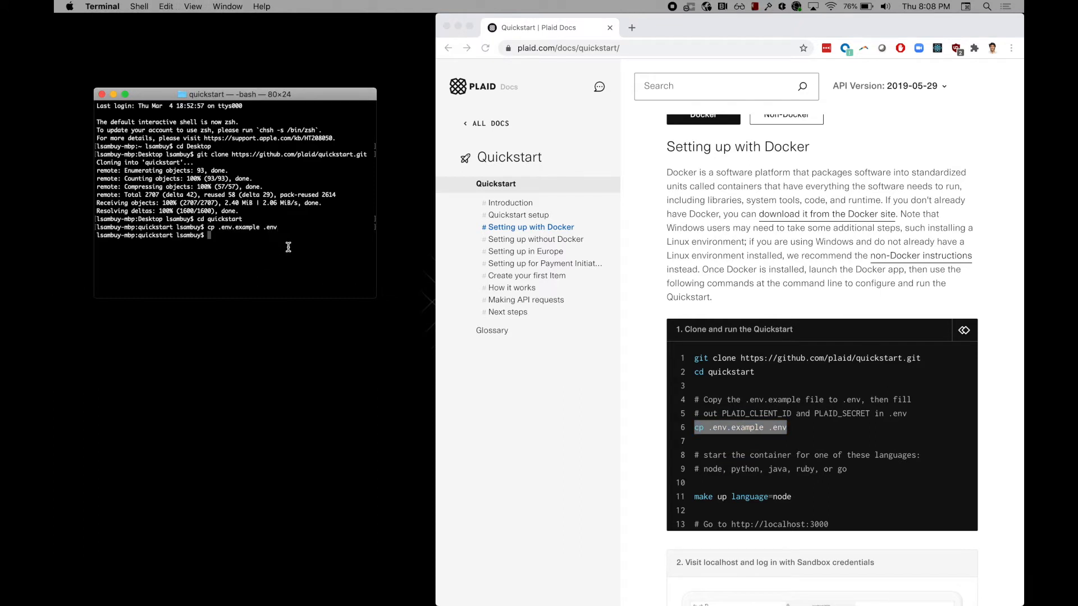
scroll("down", 3)
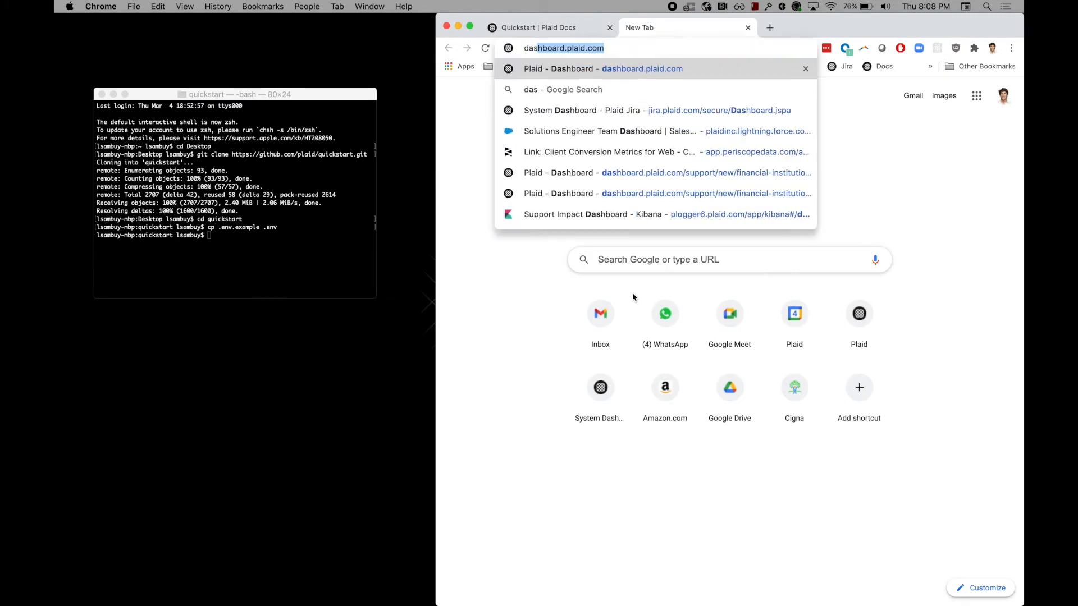
From dashboard.plaid.com, reach the team Keys page via Team Settings.
left_click(603, 68)
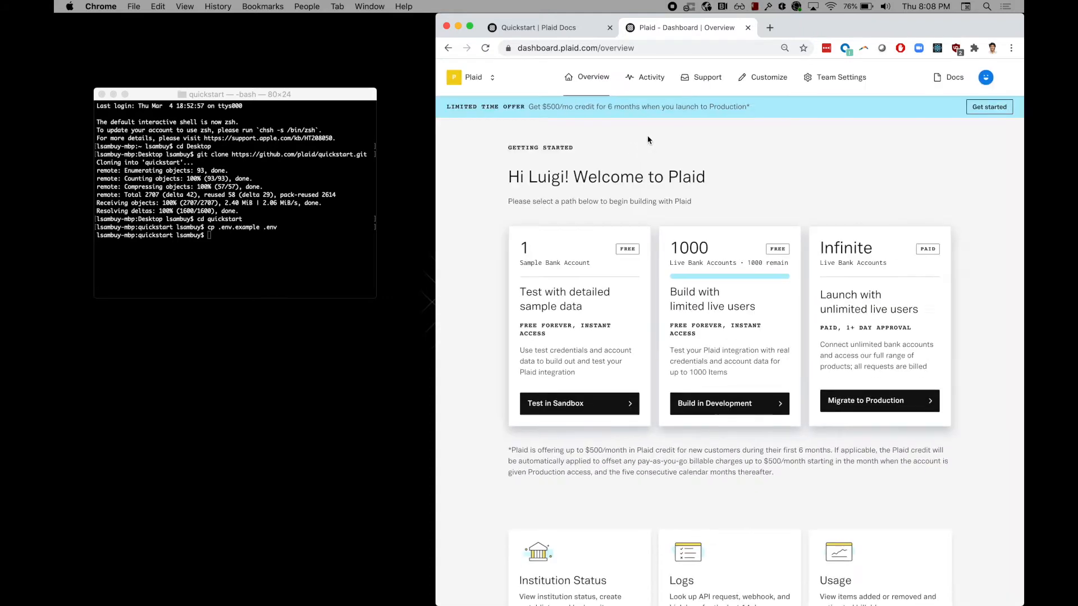
left_click(840, 76)
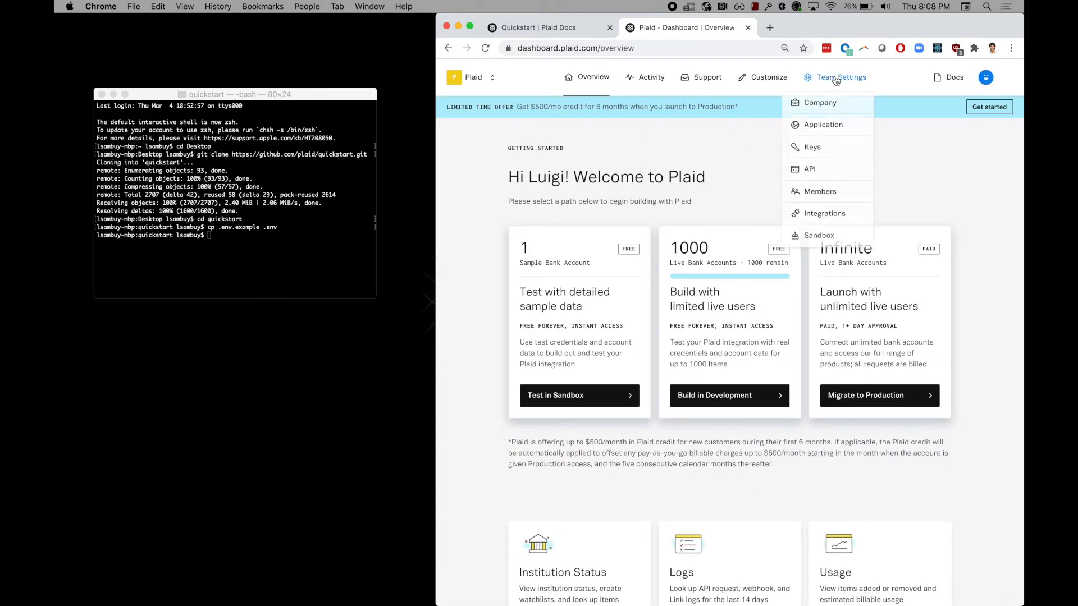
mouse_move(811, 147)
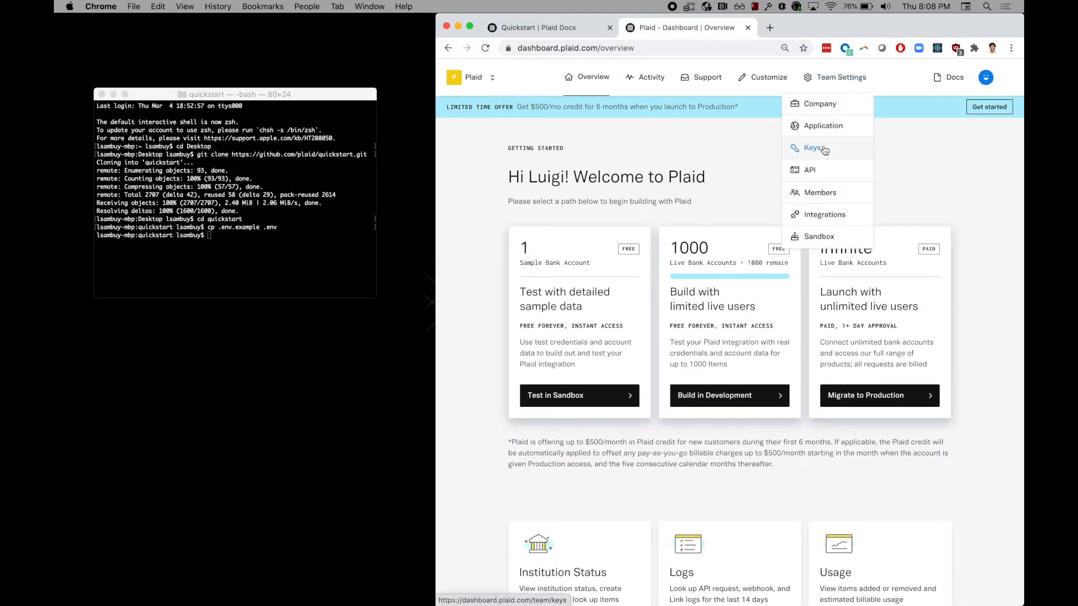
left_click(812, 147)
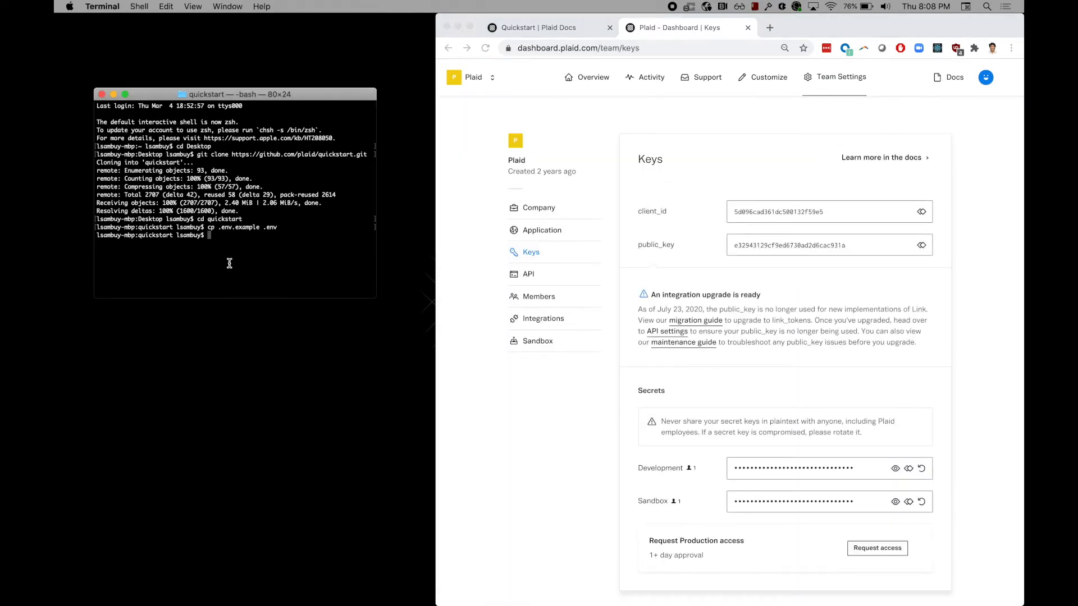
type("vim")
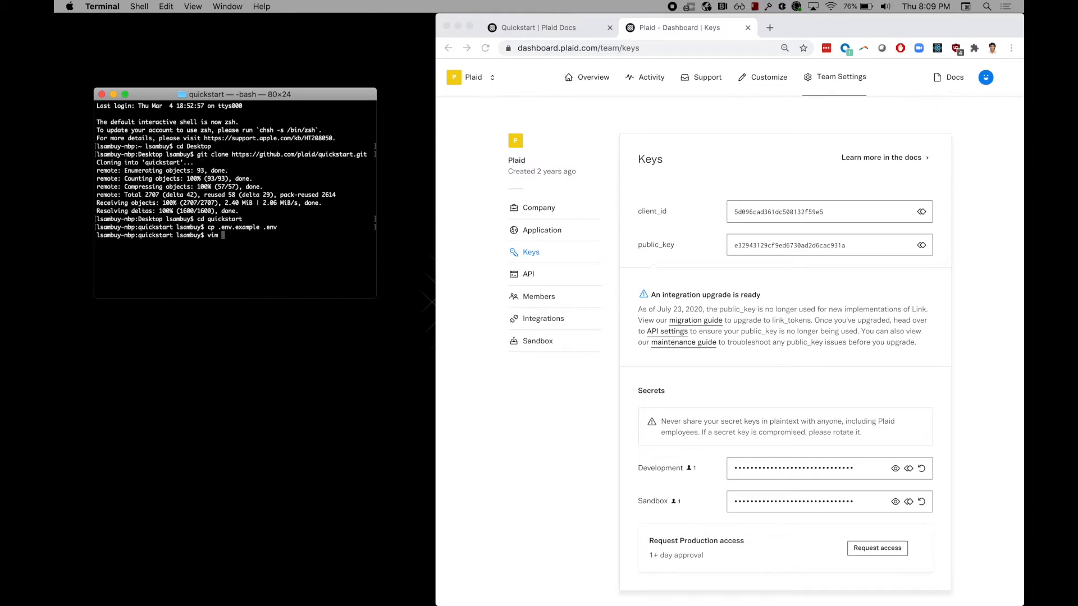
type(".env")
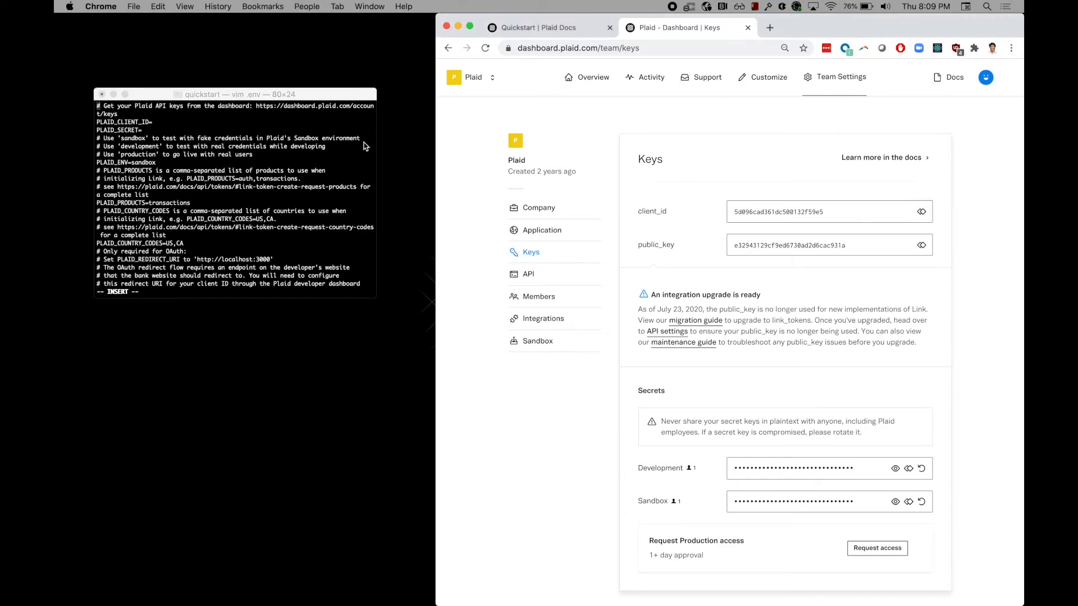
scroll("down", 3)
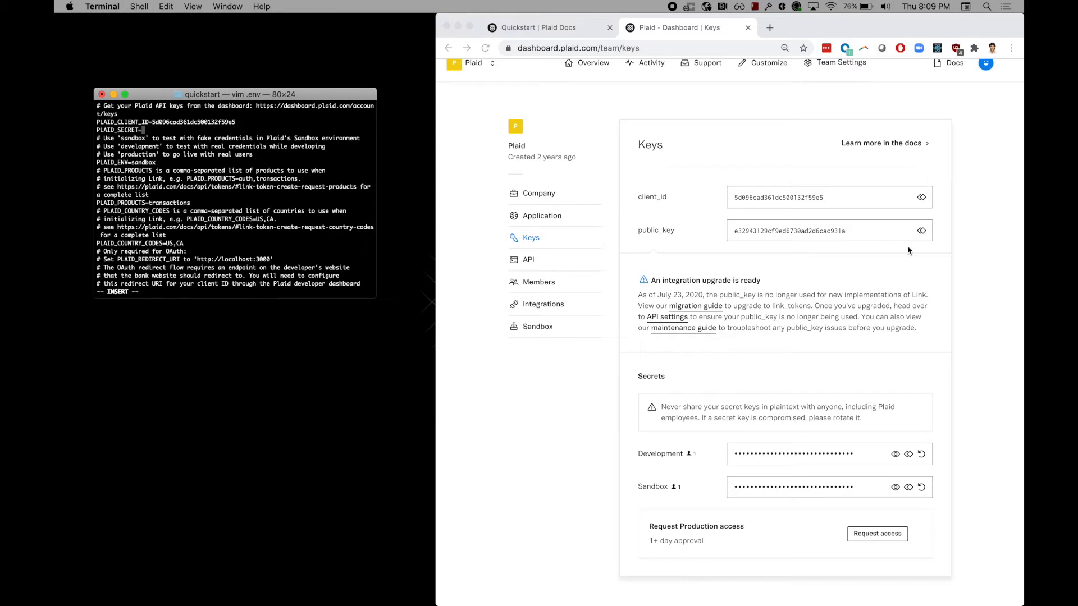
mouse_move(908, 463)
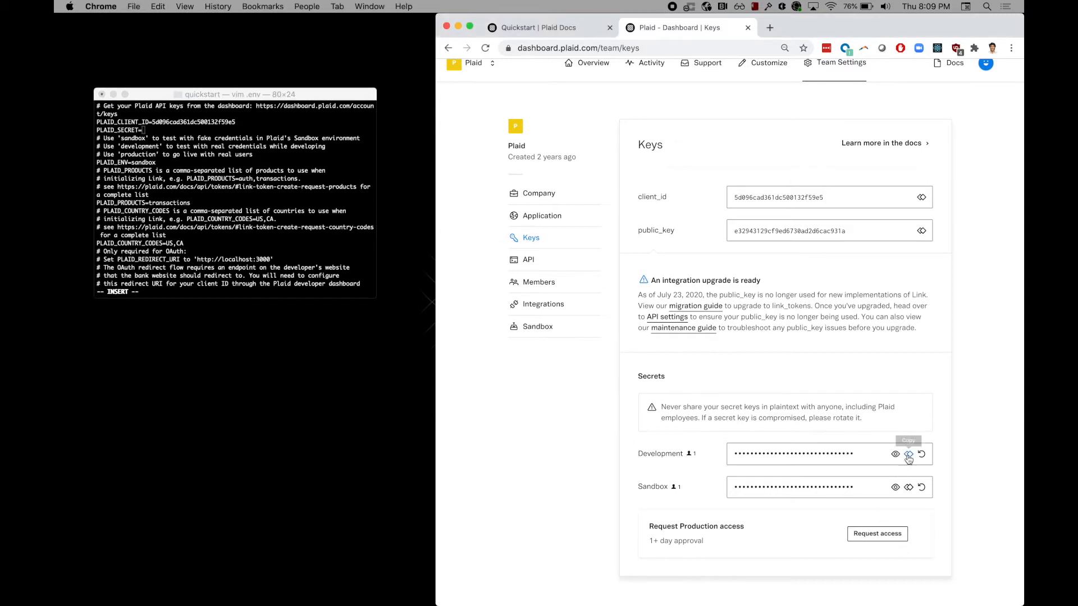
mouse_move(908, 490)
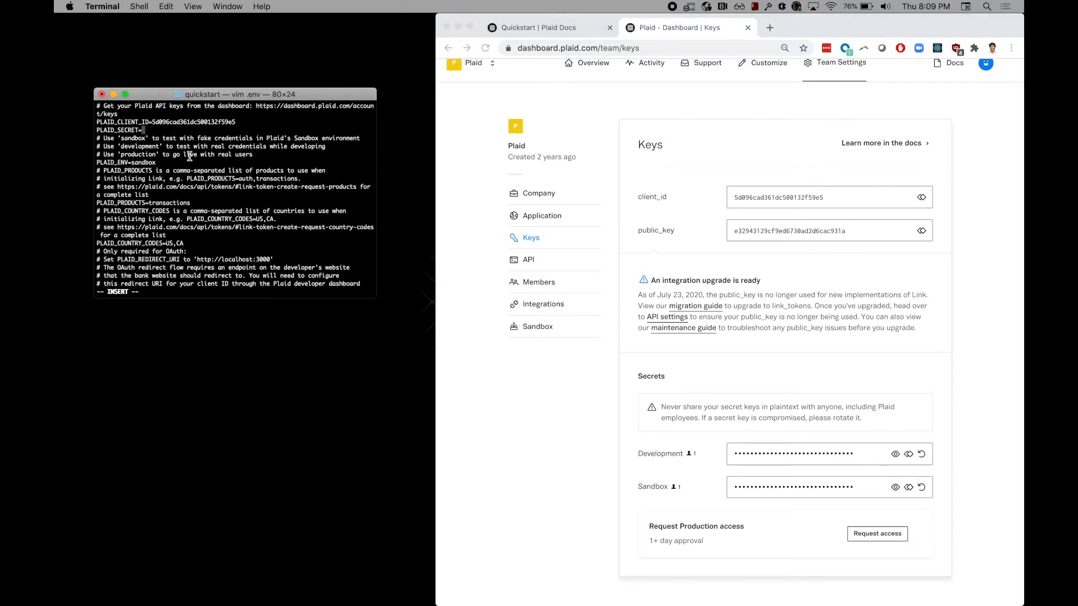
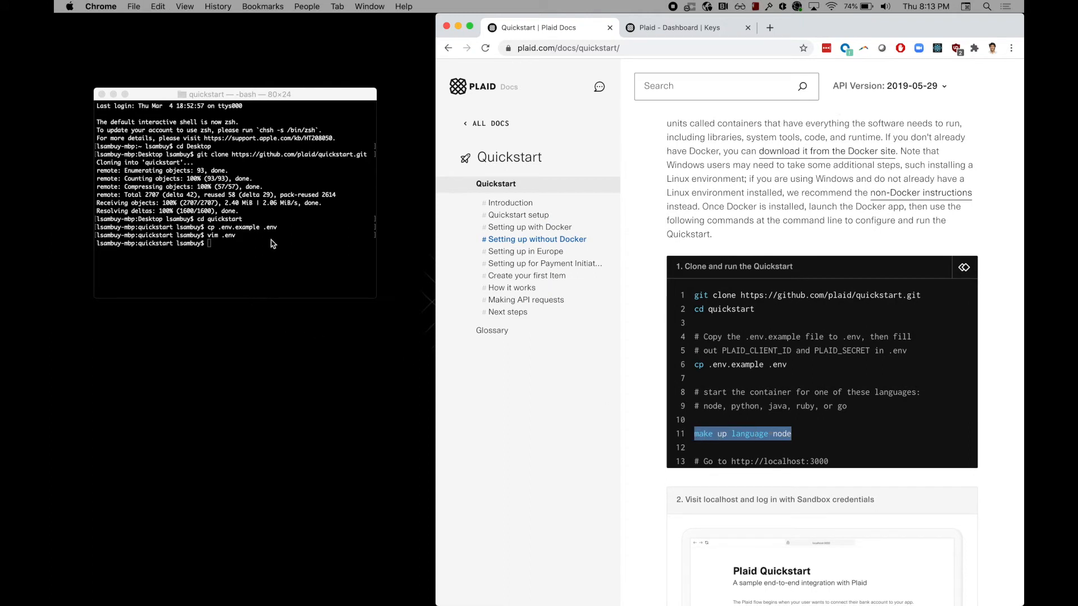
left_click(233, 240)
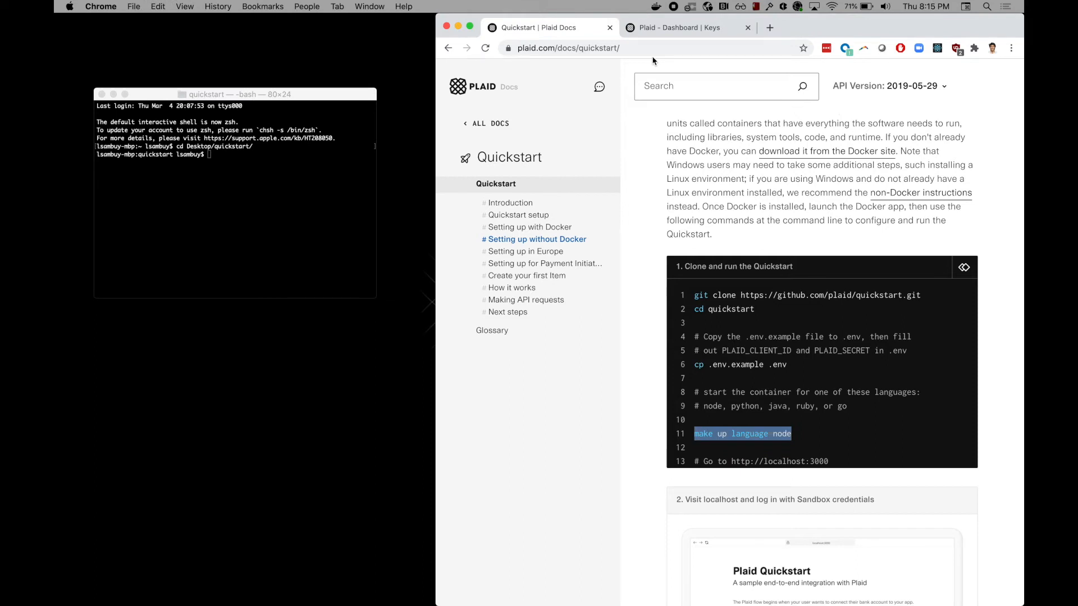
mouse_move(654, 8)
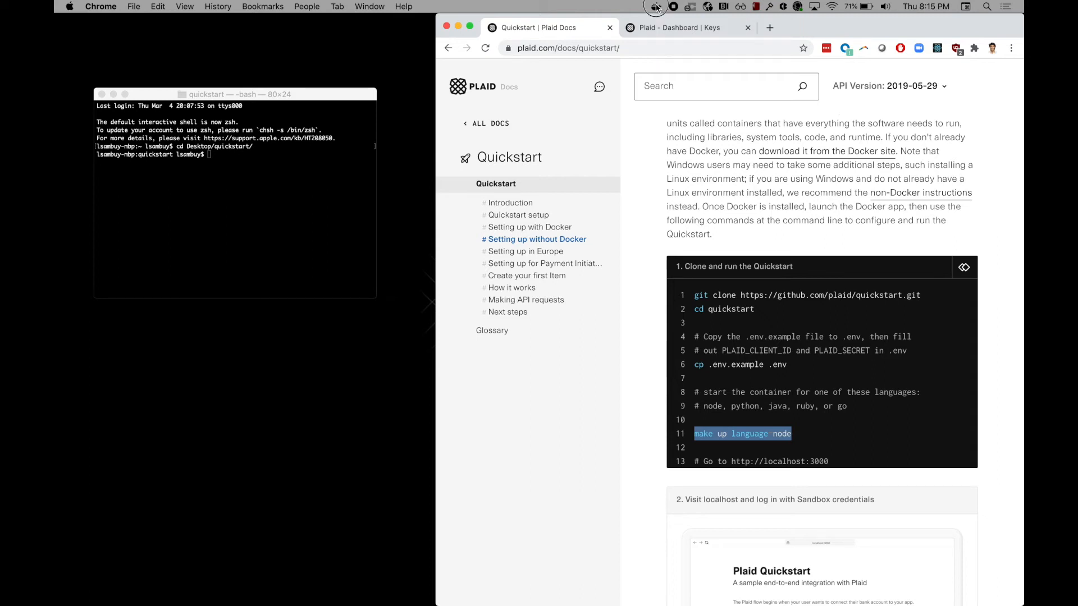
left_click(653, 6)
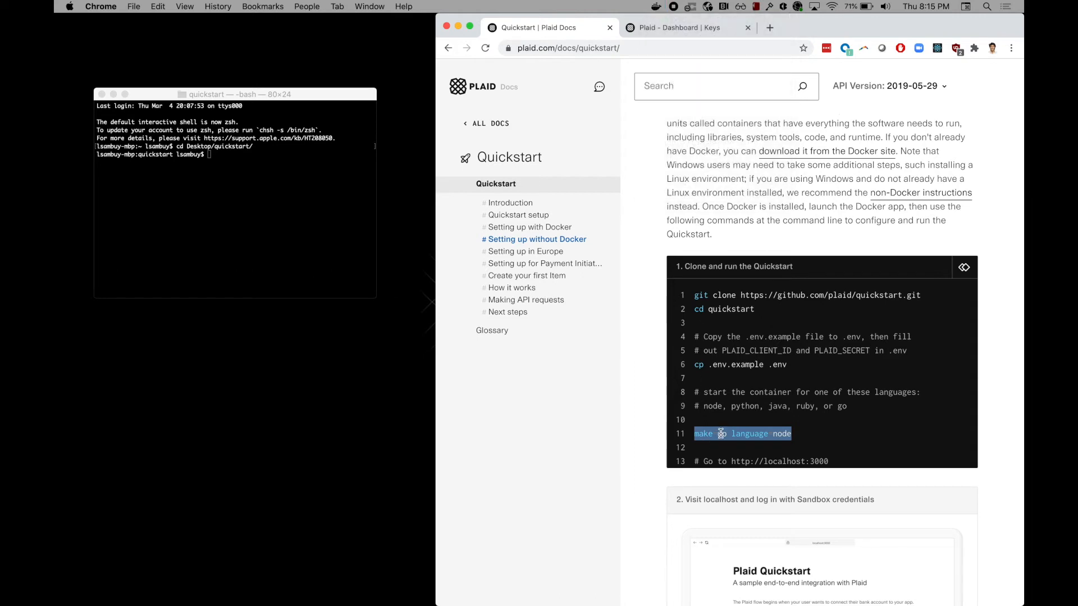
Run make up language=node and wait for the container build to finish.
type("make up language=node")
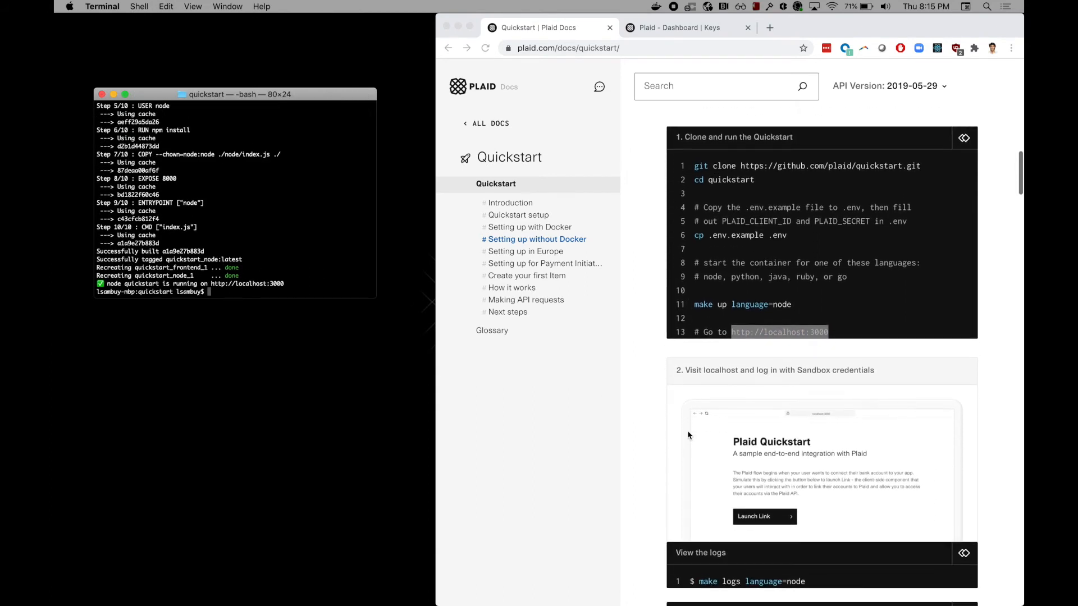
scroll("down", 3)
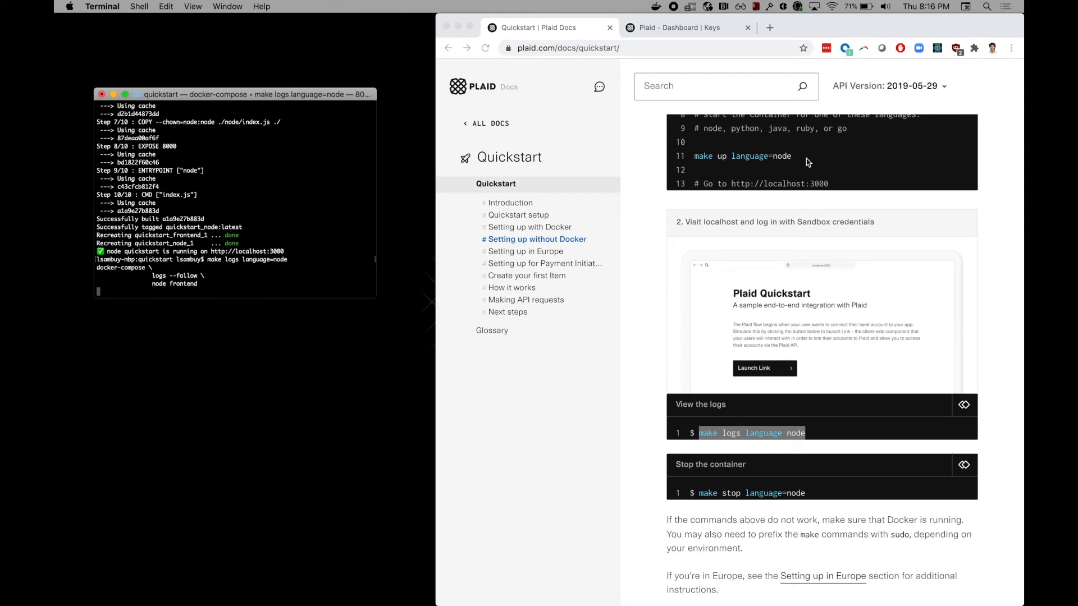
mouse_move(810, 186)
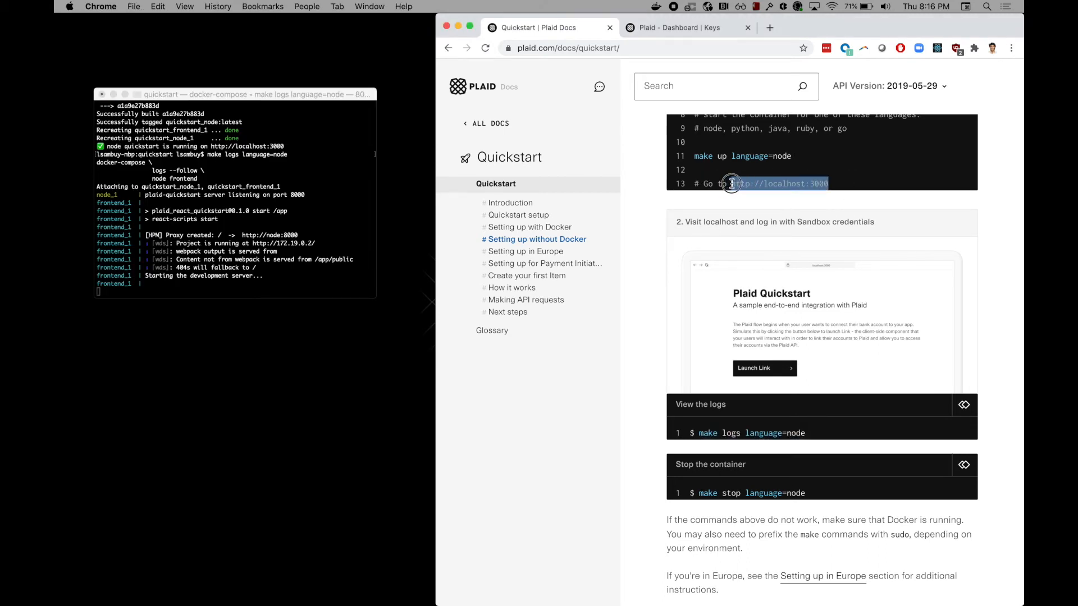
Load localhost:3000 in a new tab, launch Link and get started to reach the bank list.
left_click(907, 27)
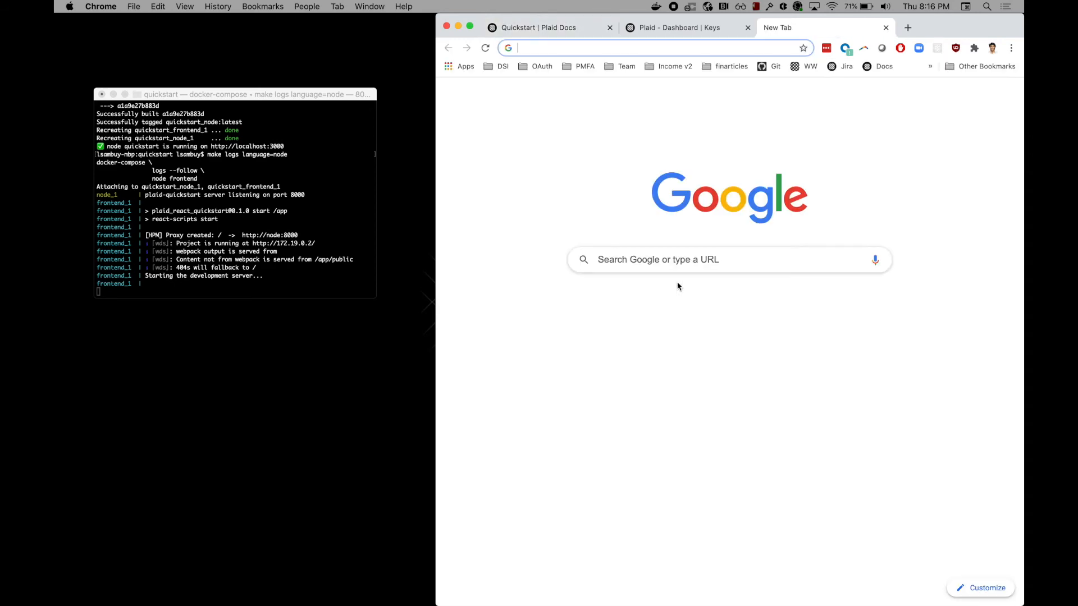
type("localhost:3000")
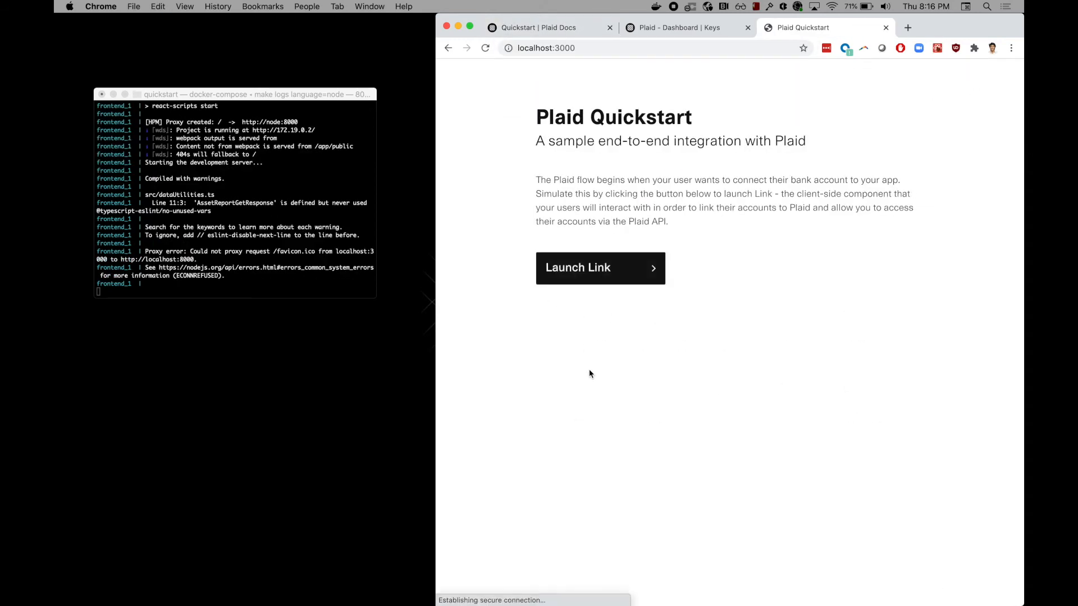
mouse_move(578, 309)
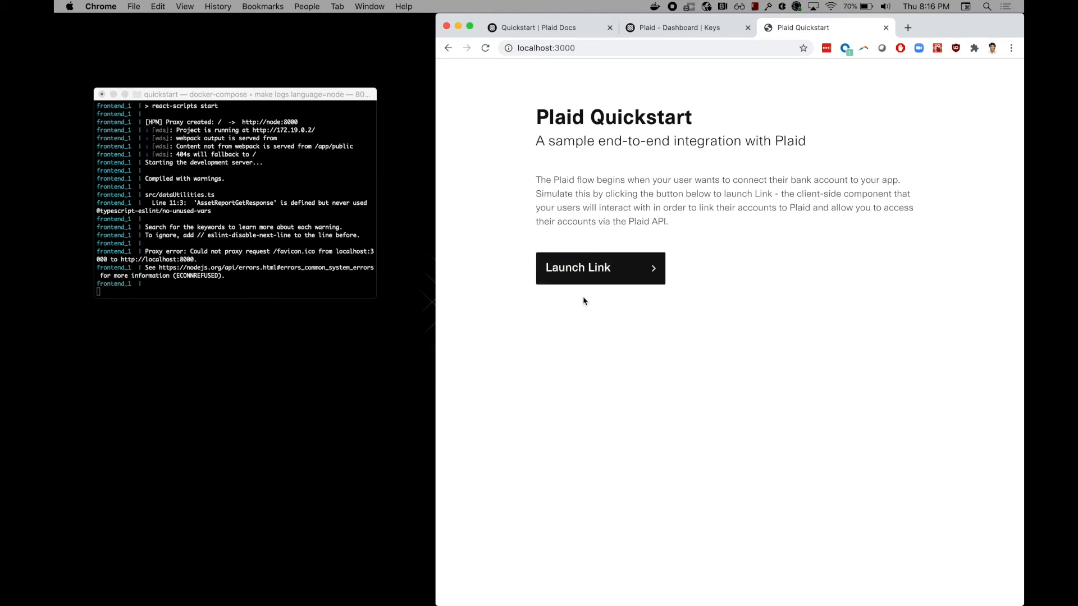
left_click(600, 268)
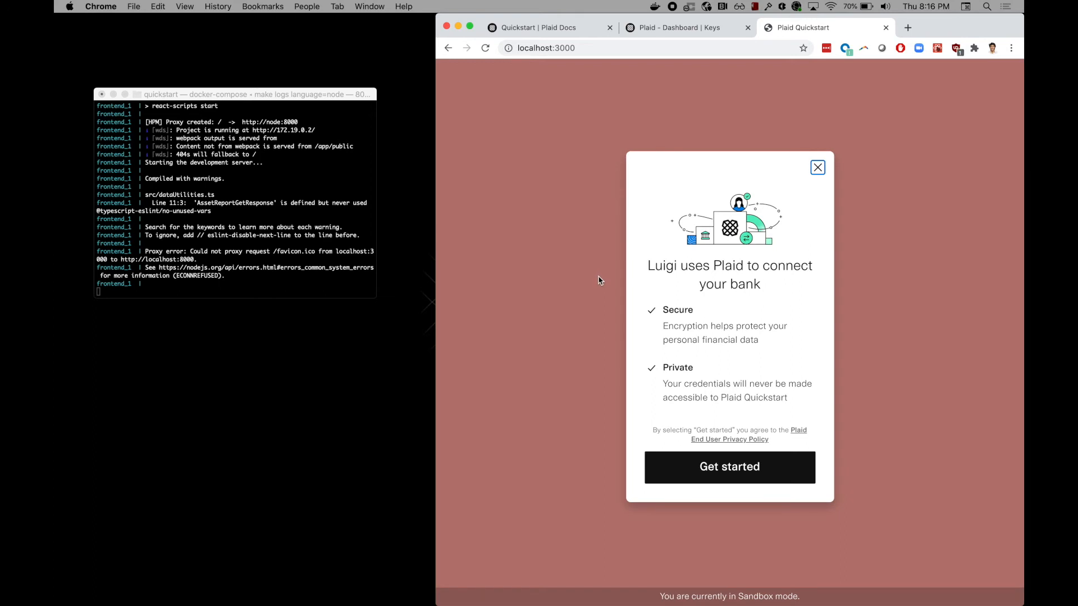
left_click(729, 468)
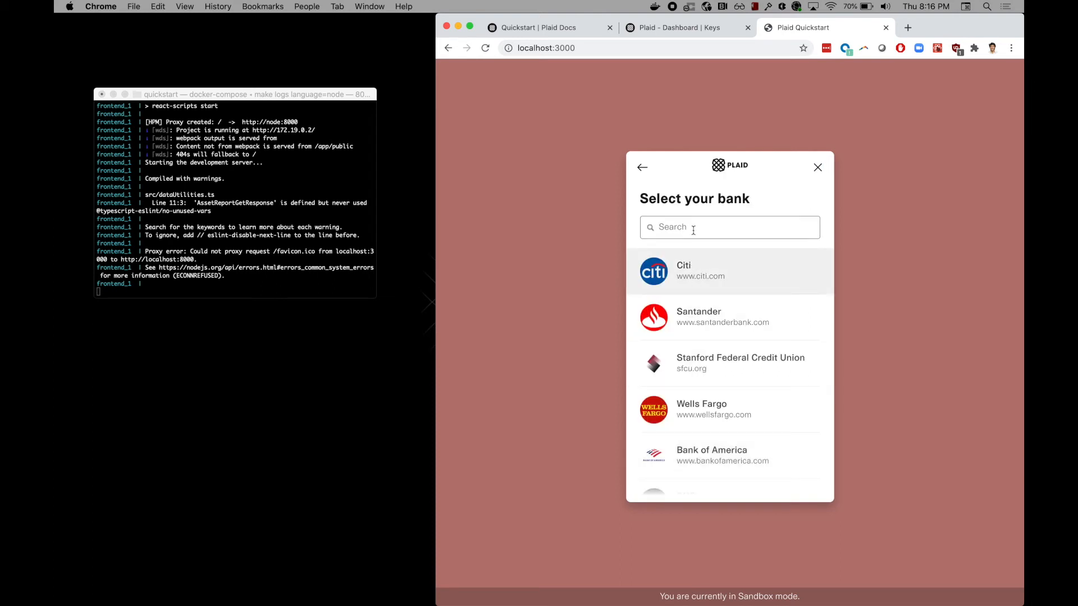
Search 'oau', pick Platypus OAuth Bank and continue to its sign-in.
left_click(729, 228)
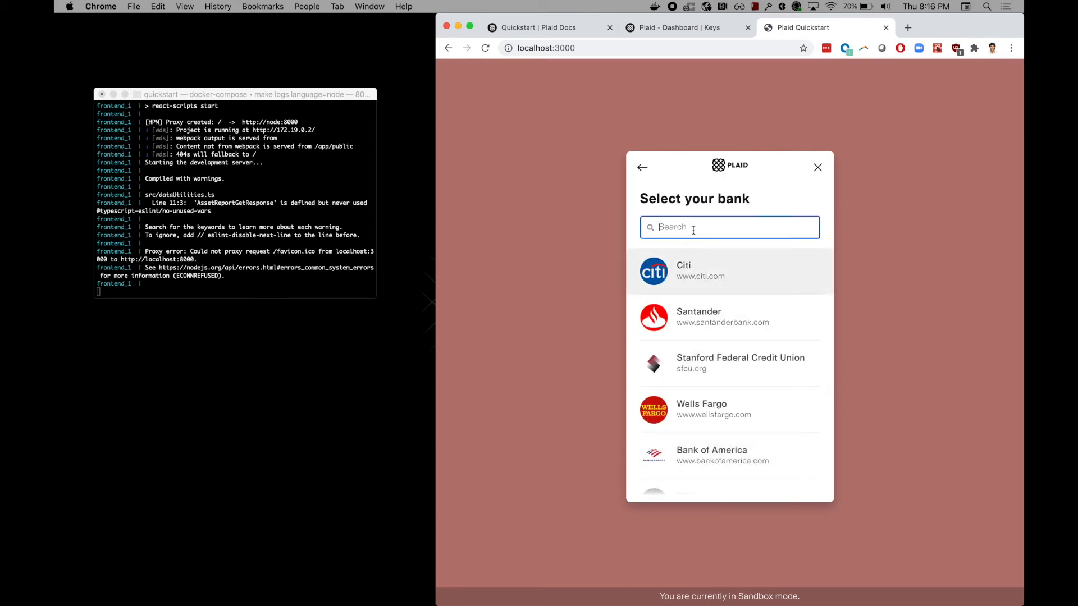
type("oauth")
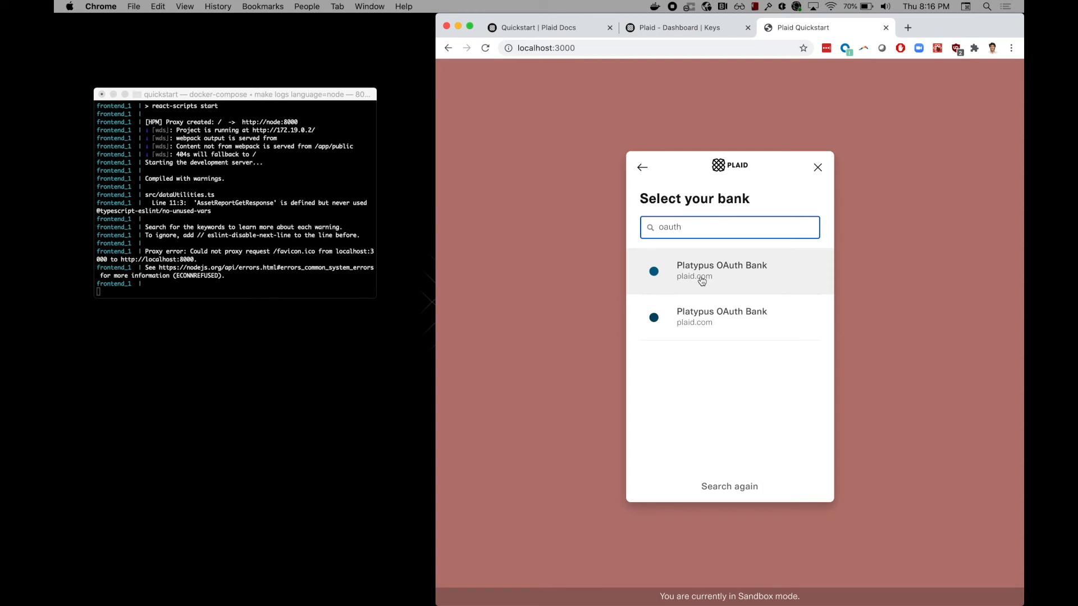
left_click(721, 270)
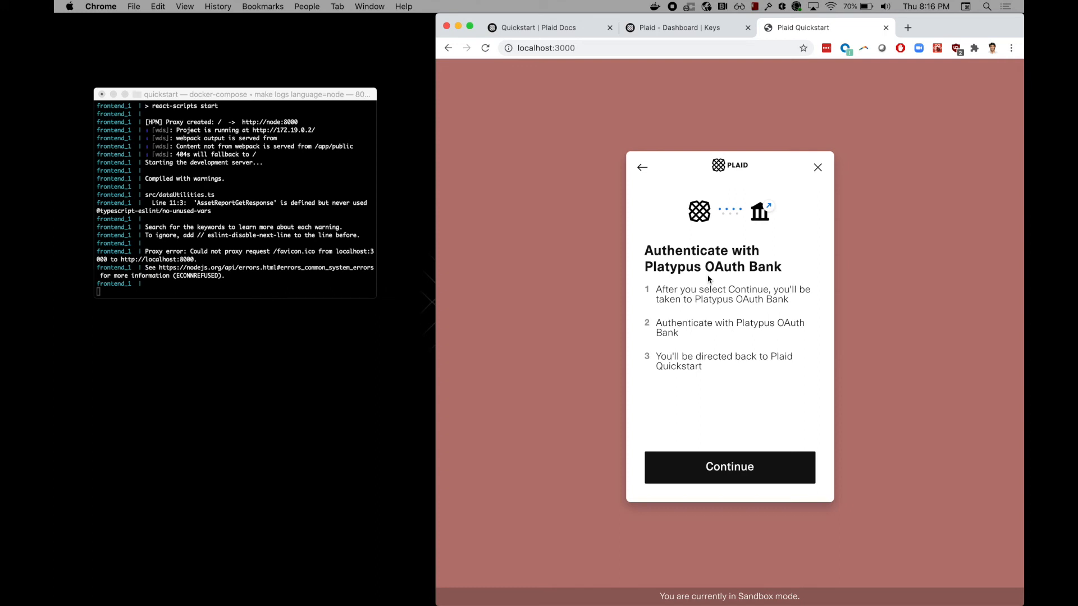
left_click(729, 467)
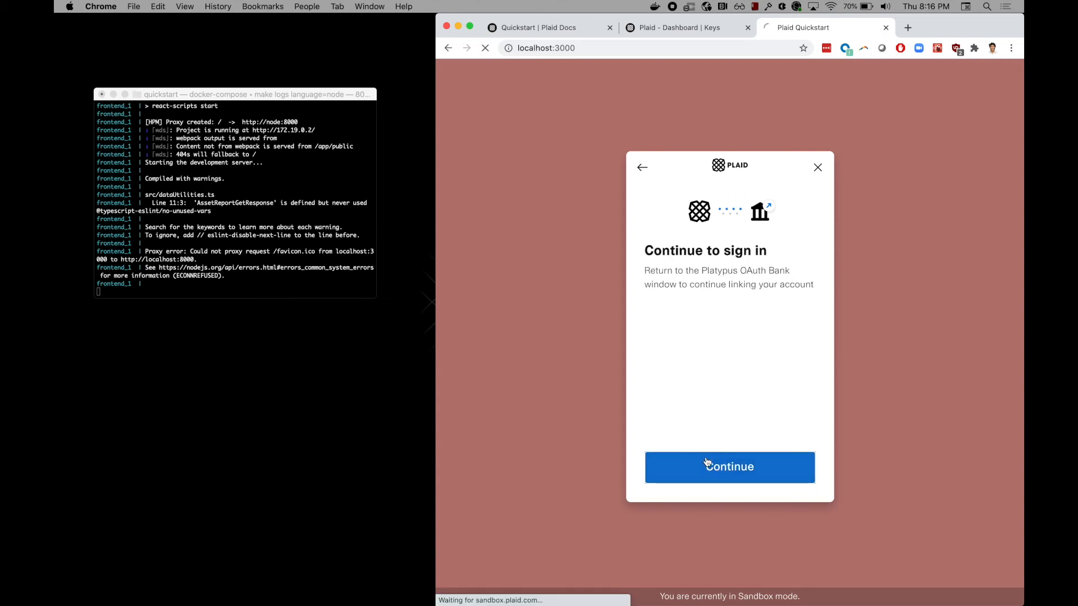
On the sandbox OAuth login page, grant the simulated bank access.
left_click(729, 467)
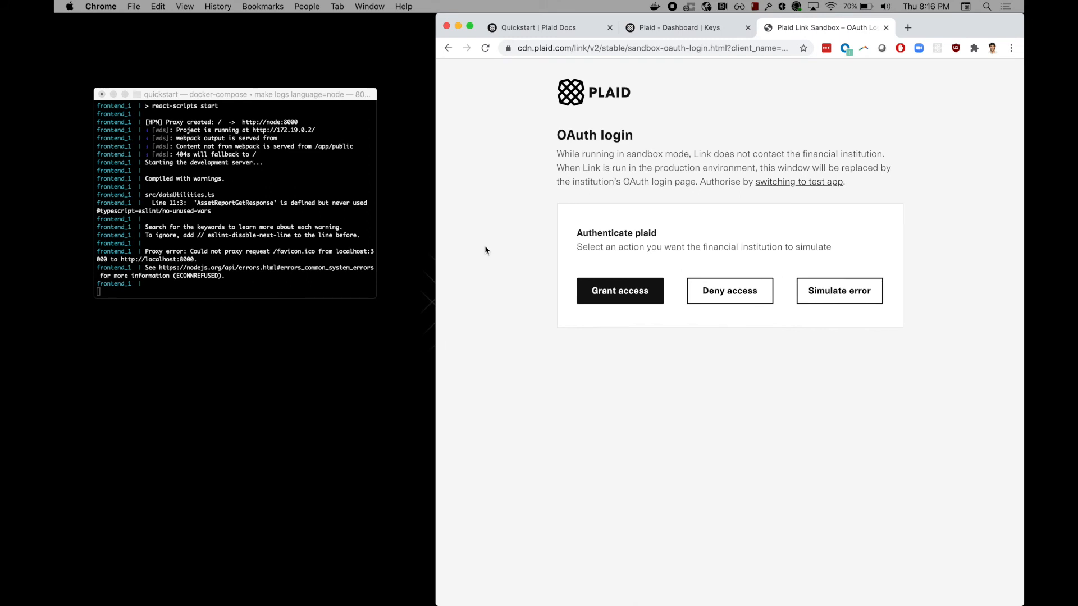
mouse_move(525, 306)
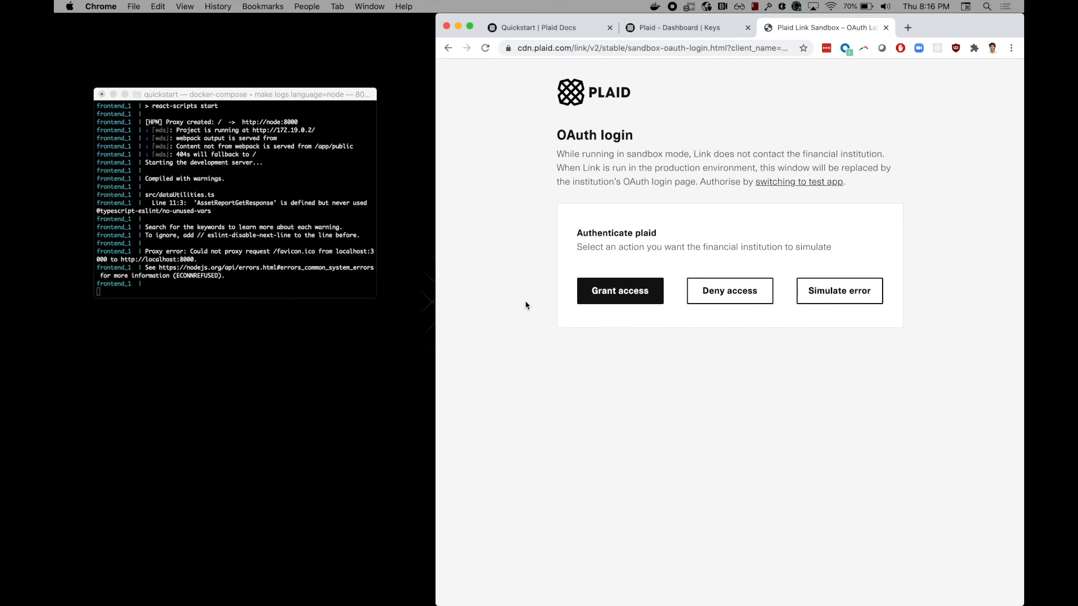
mouse_move(553, 314)
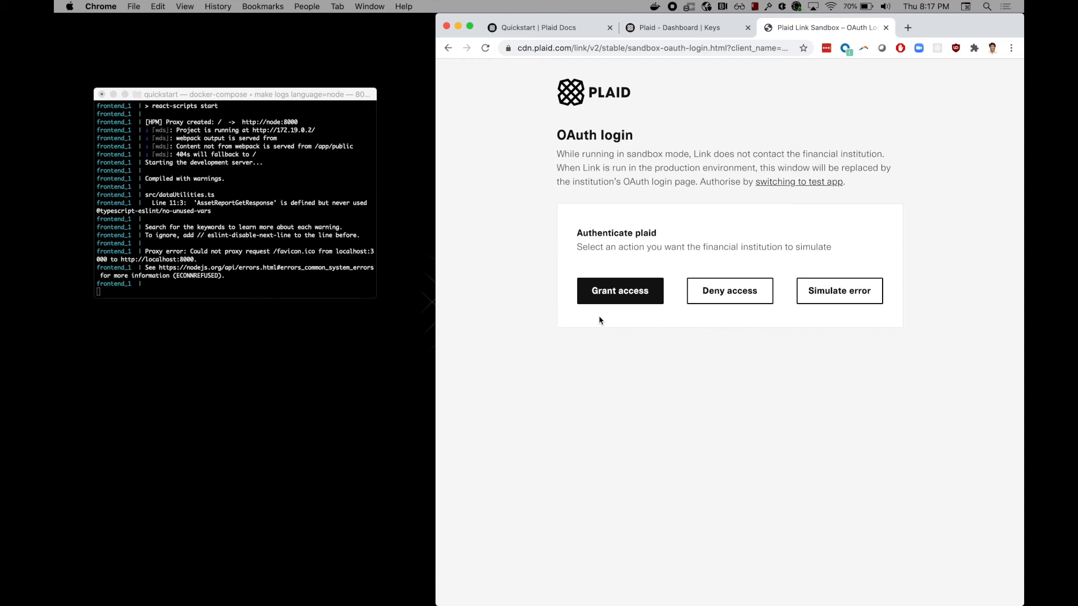
mouse_move(798, 316)
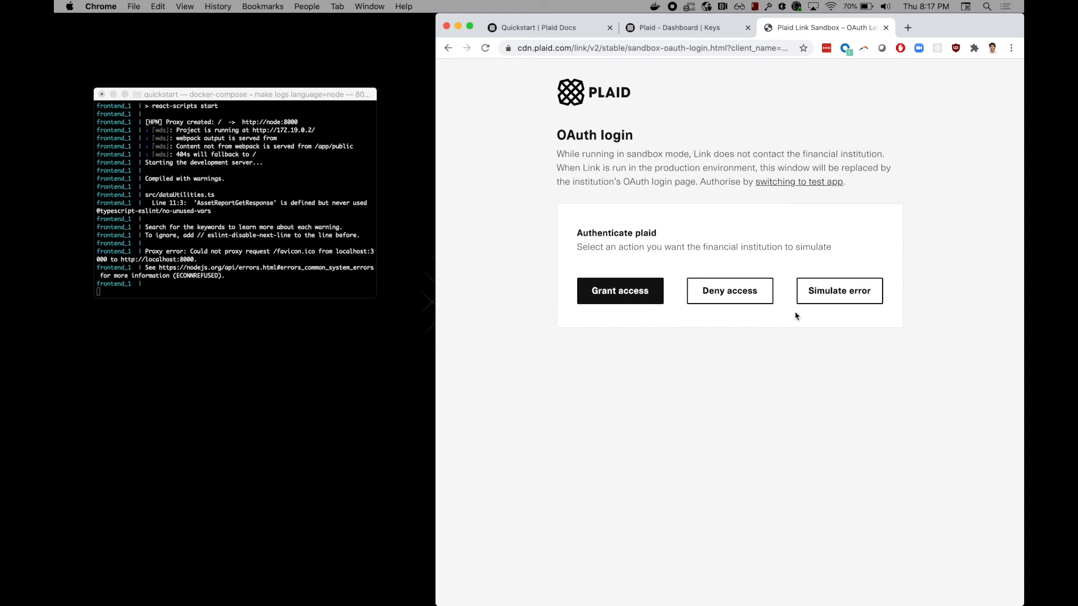
mouse_move(834, 313)
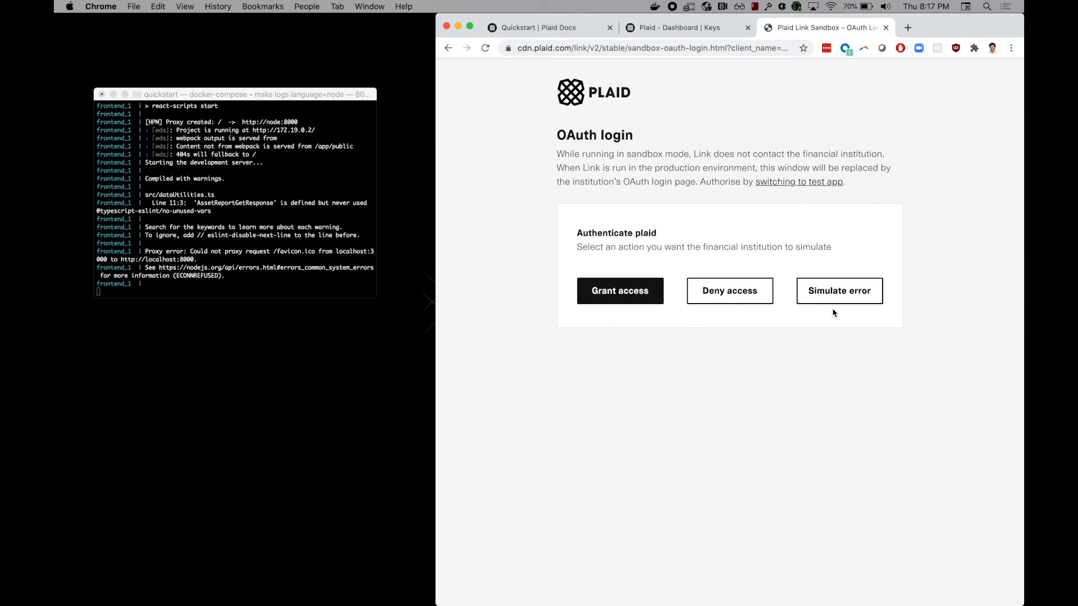
mouse_move(826, 326)
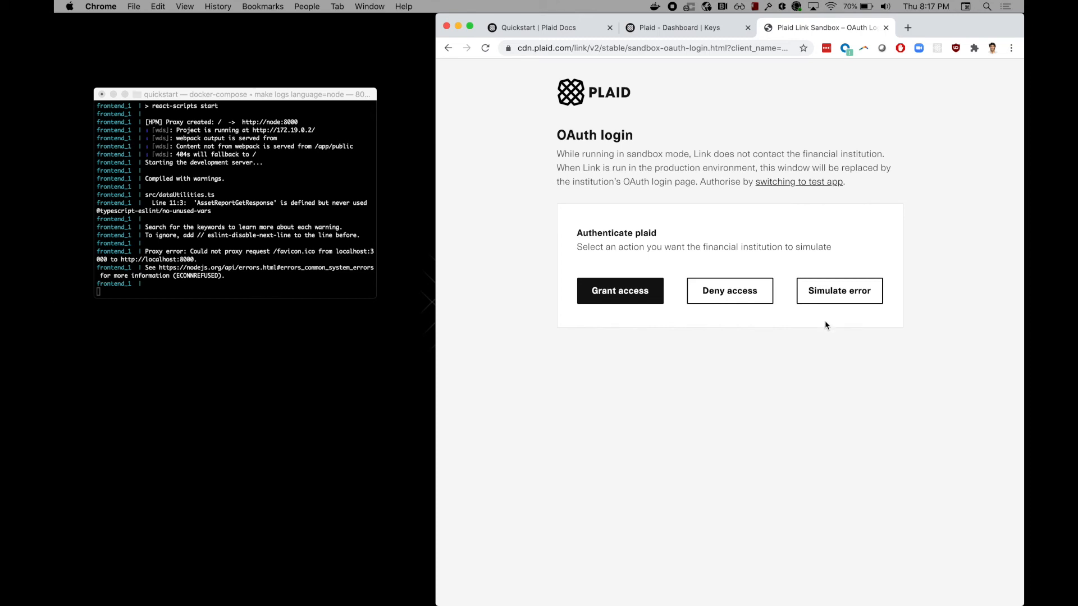
mouse_move(730, 333)
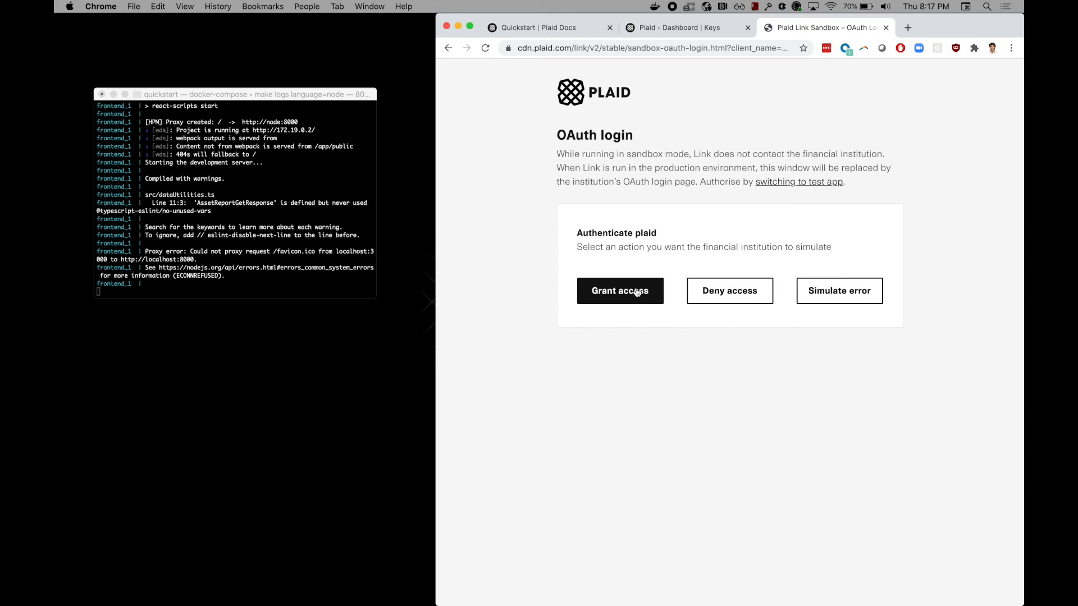
left_click(619, 291)
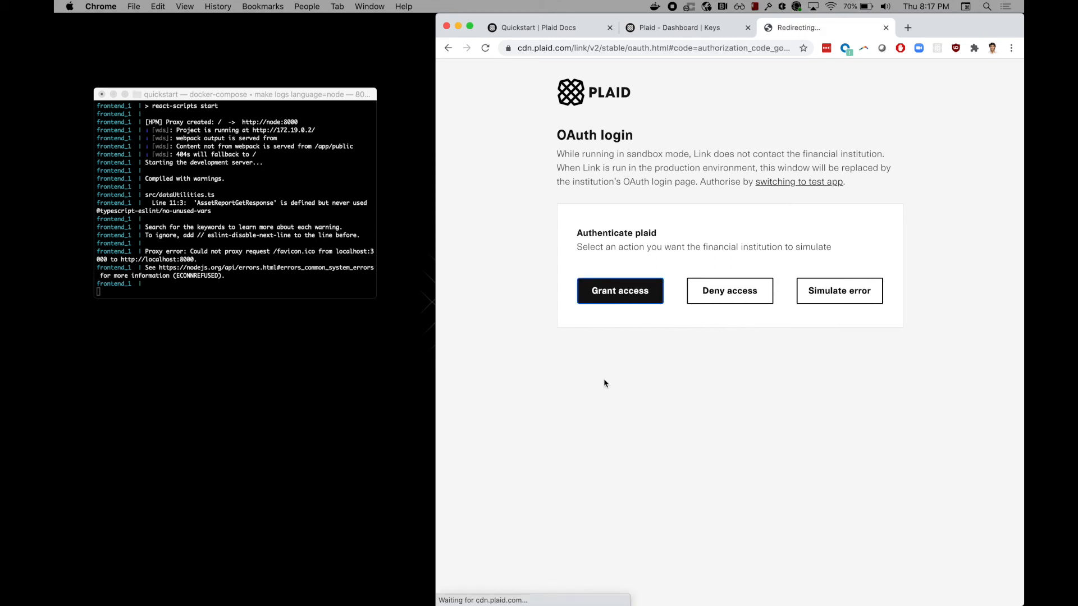
Let the redirect to localhost:3000 complete so the item_id and access_token appear.
left_click(619, 291)
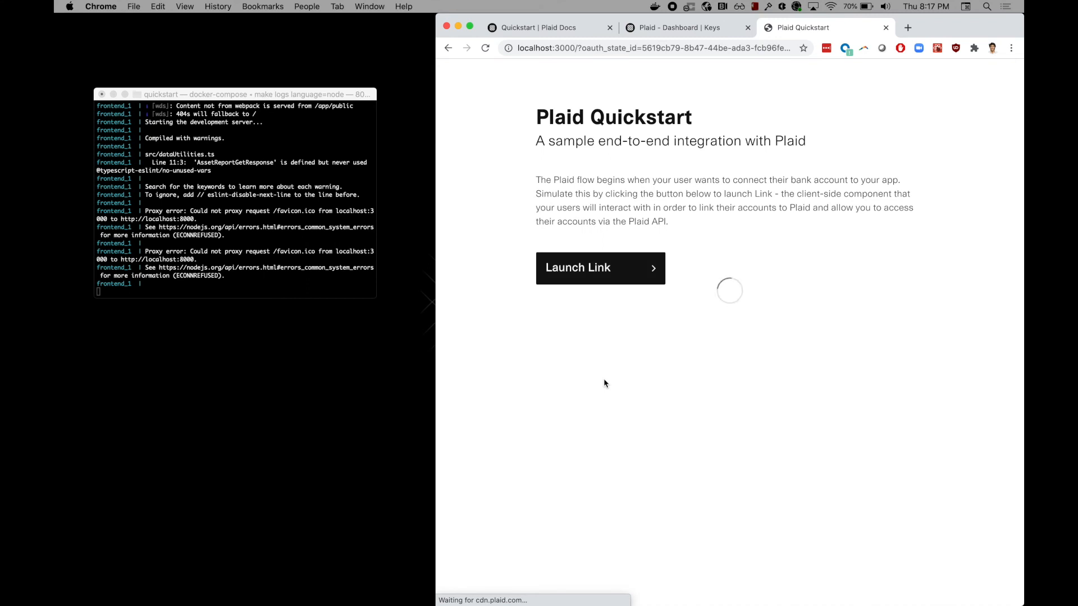
left_click(599, 267)
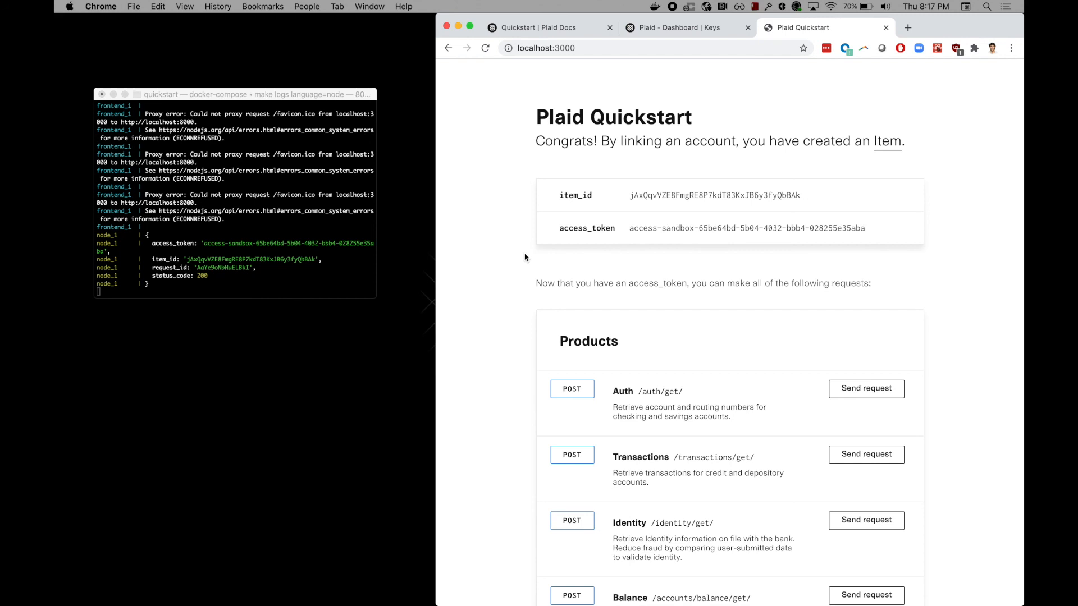
mouse_move(521, 278)
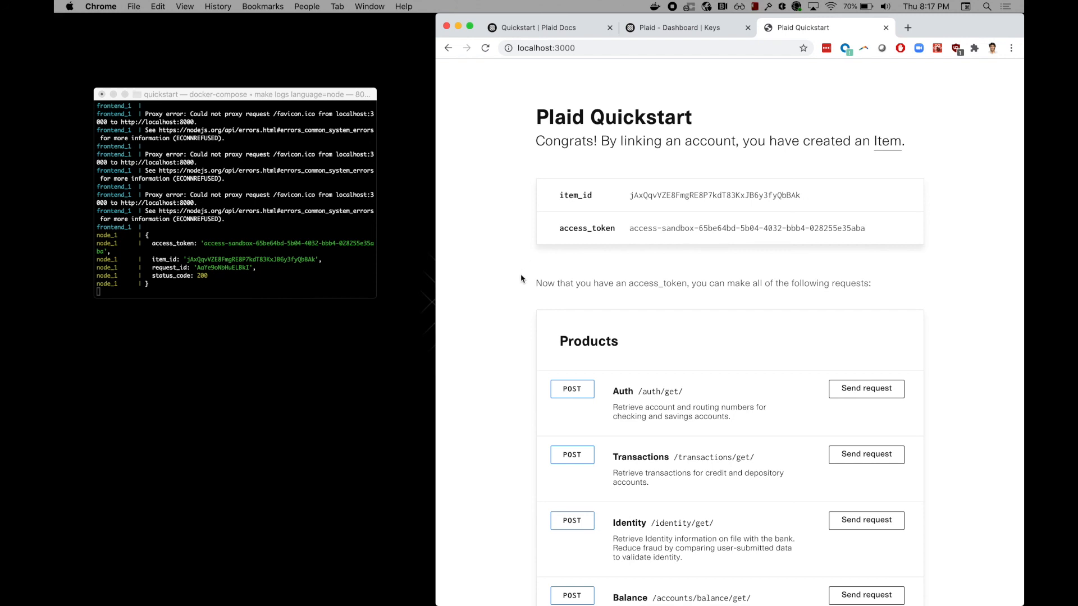
Under Products, send the Transactions /transactions/get request and view the returned table.
scroll("down", 3)
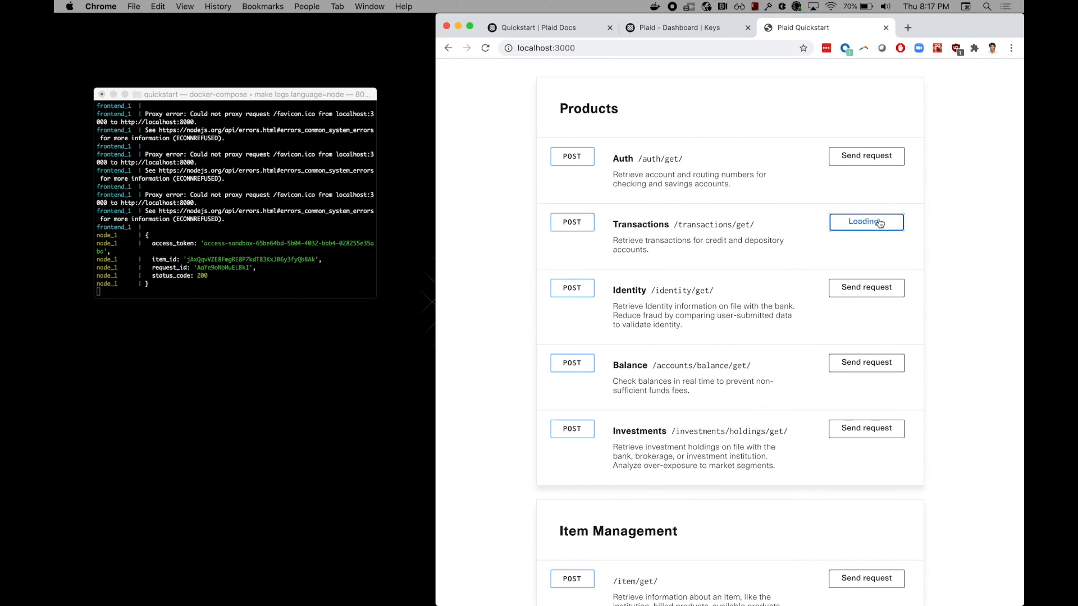
left_click(866, 222)
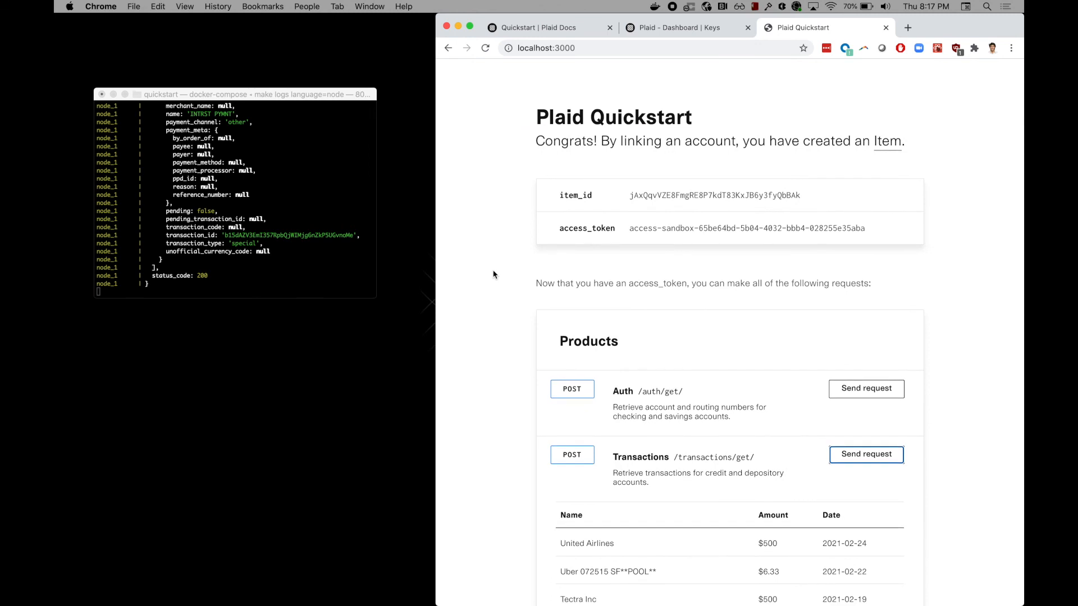
mouse_move(510, 272)
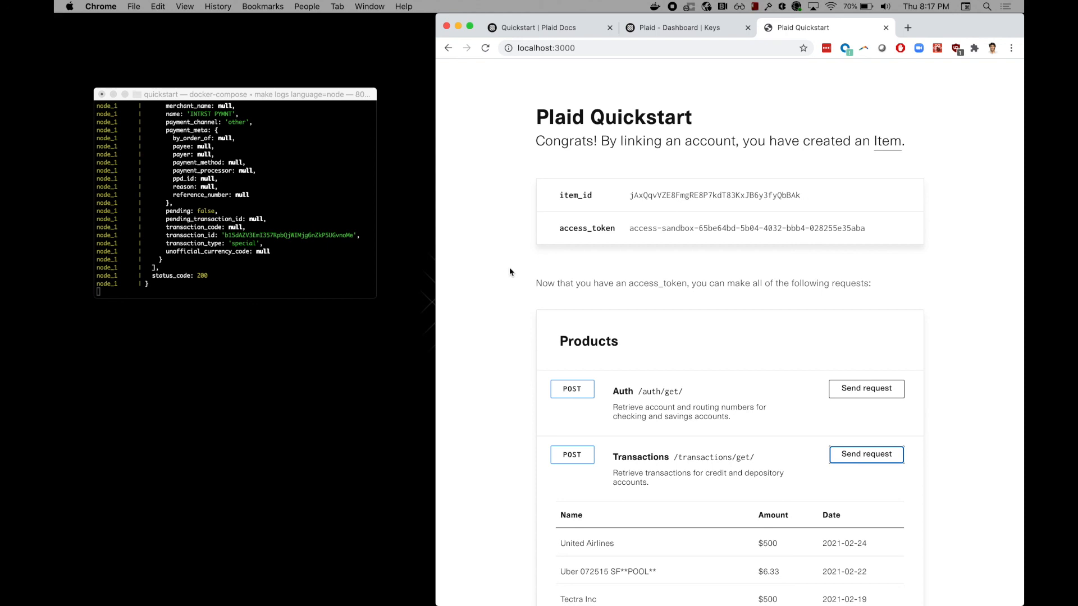
mouse_move(530, 281)
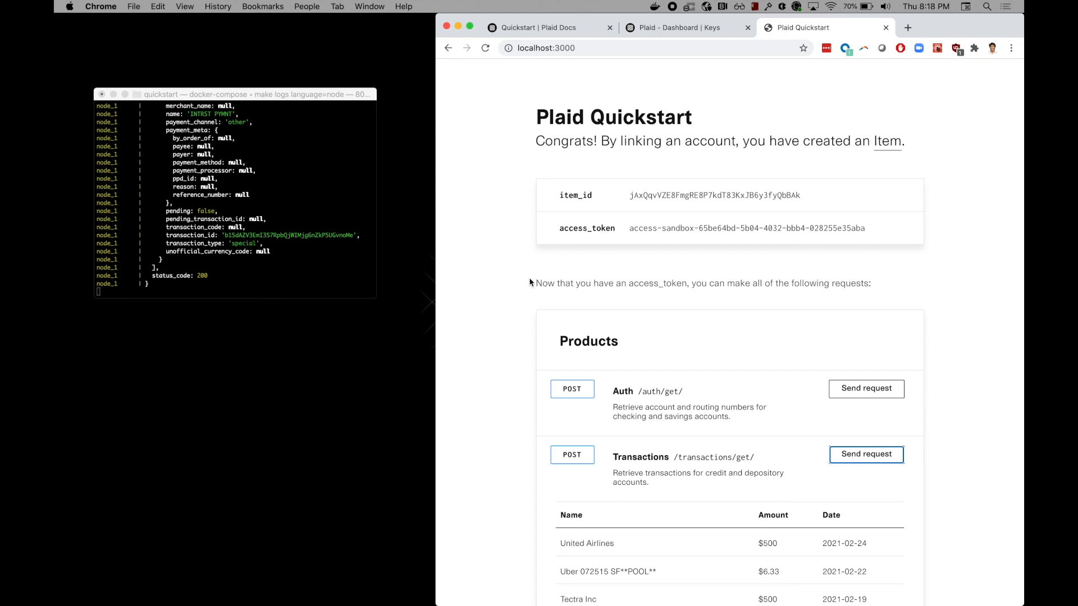